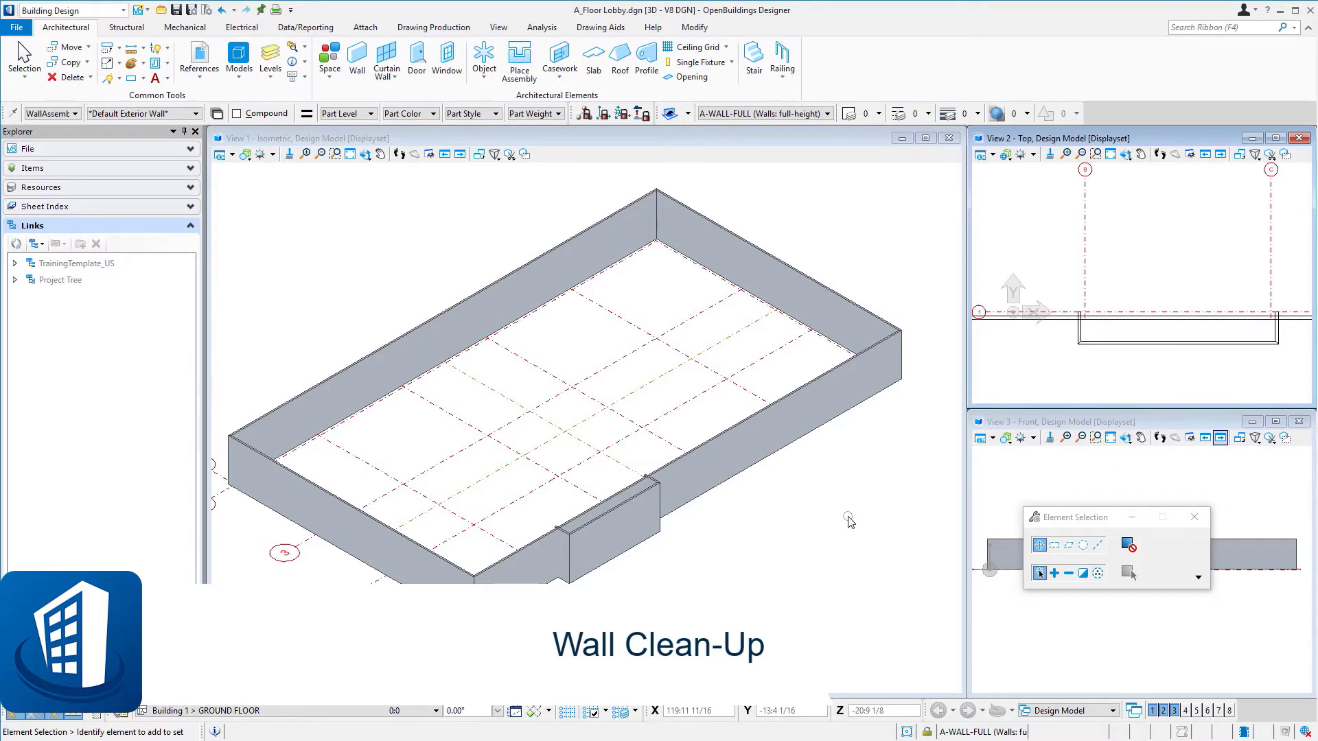
{"action": "mouse_move", "coordinate": [758, 536]}
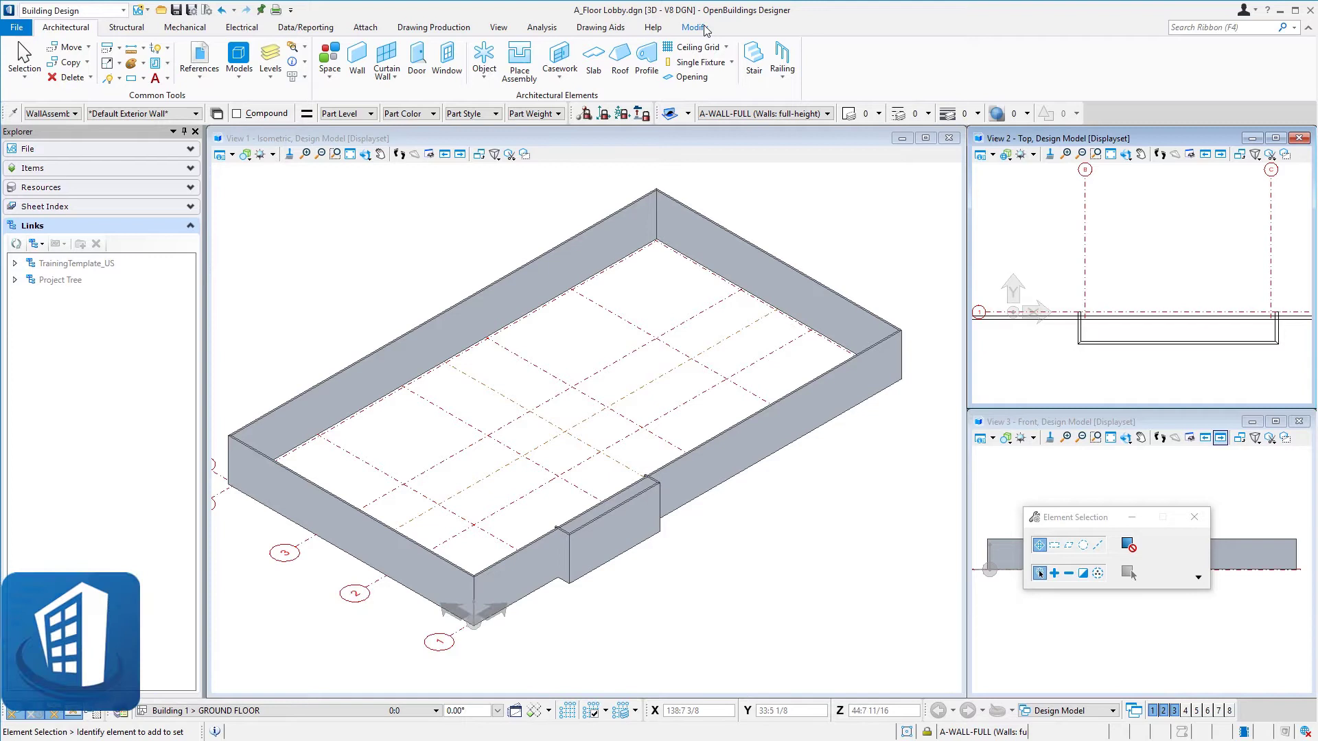
{"action": "mouse_move", "coordinate": [695, 28]}
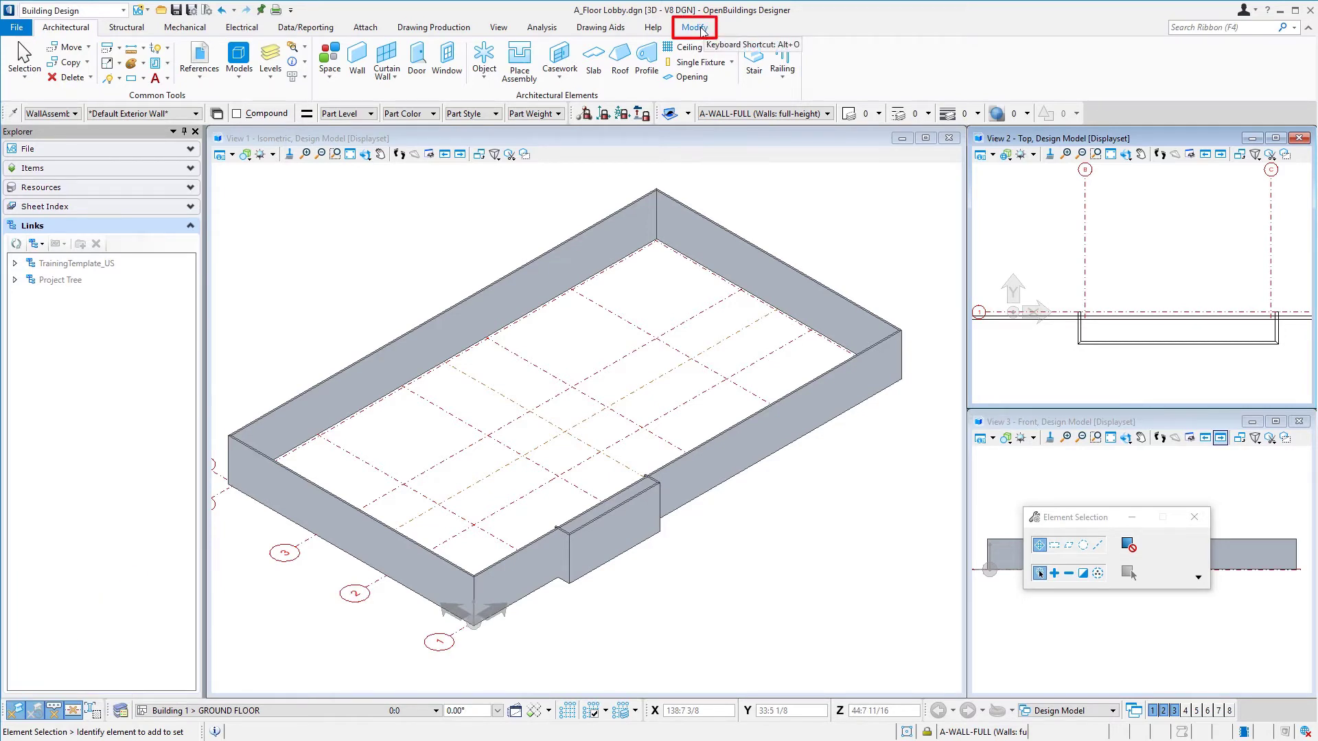
Break the jogged front wall at its step using Break Element in Dynamic mode.
{"action": "left_click", "coordinate": [693, 27]}
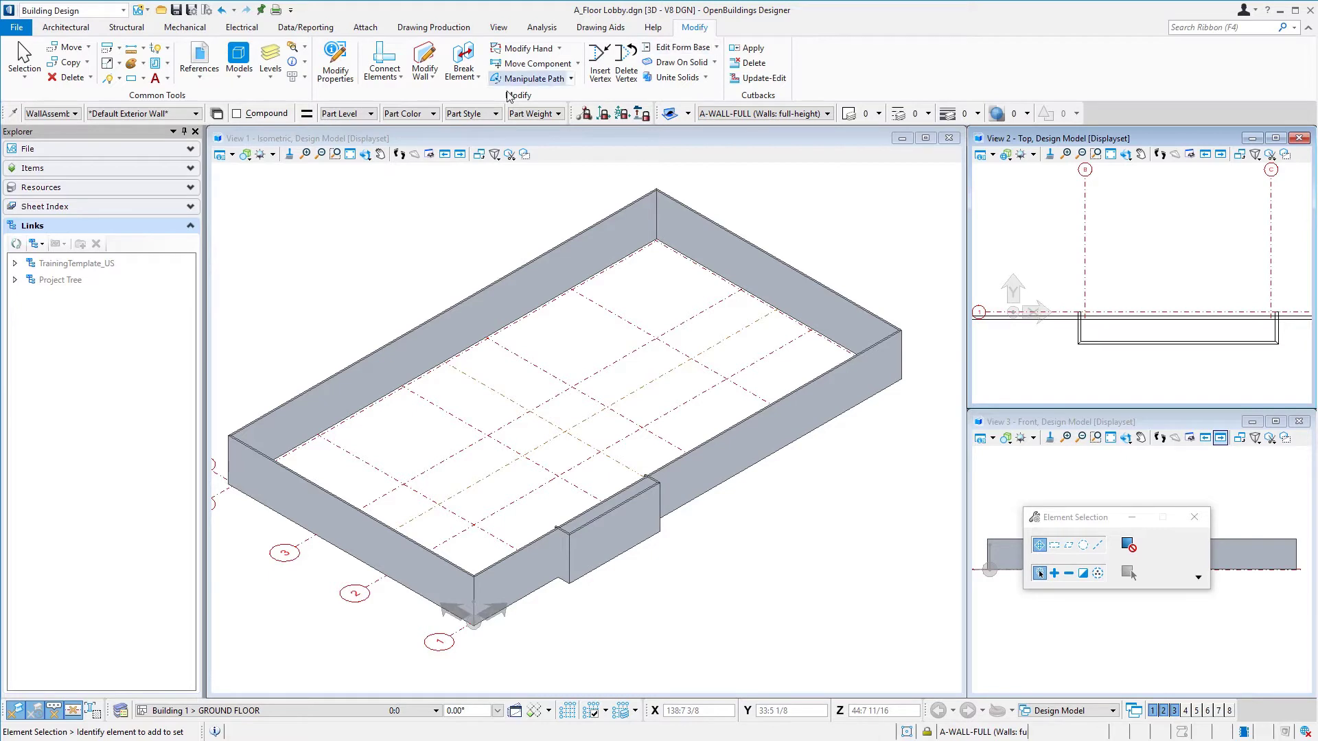
{"action": "mouse_move", "coordinate": [461, 62]}
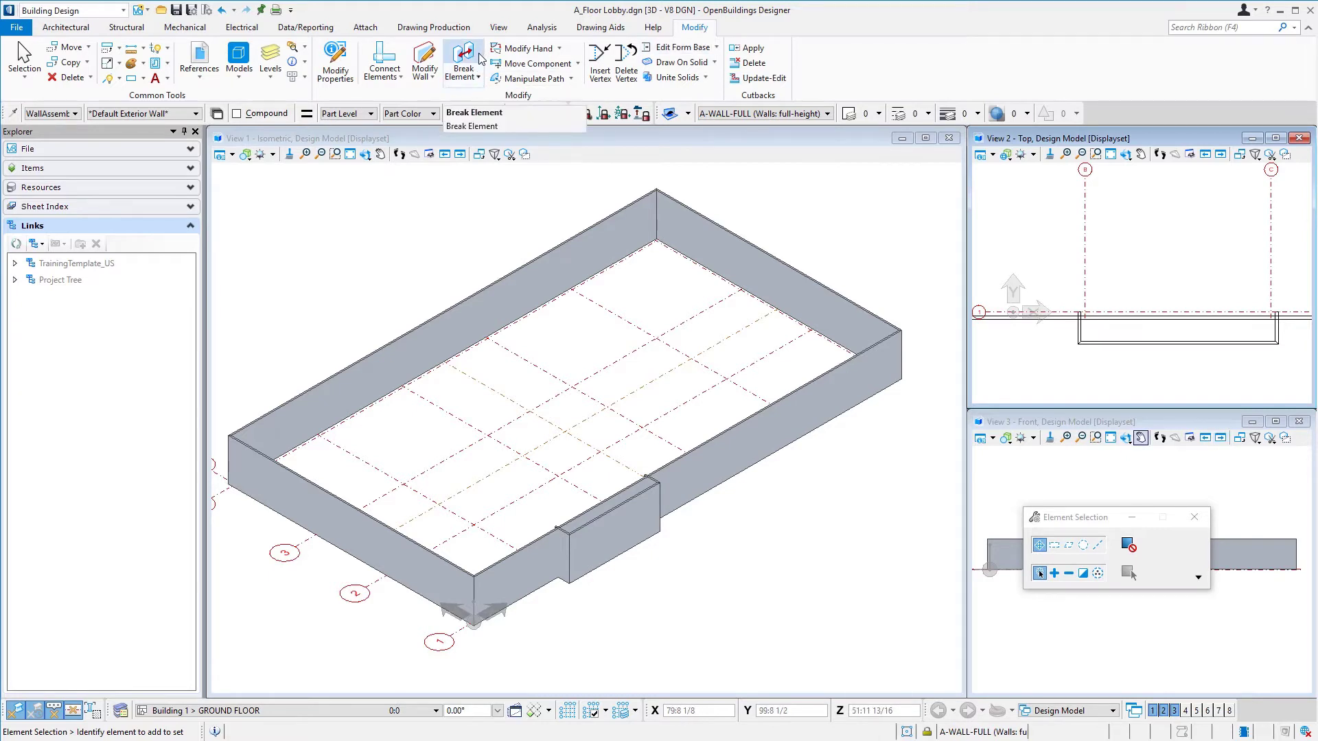
{"action": "left_click", "coordinate": [462, 62]}
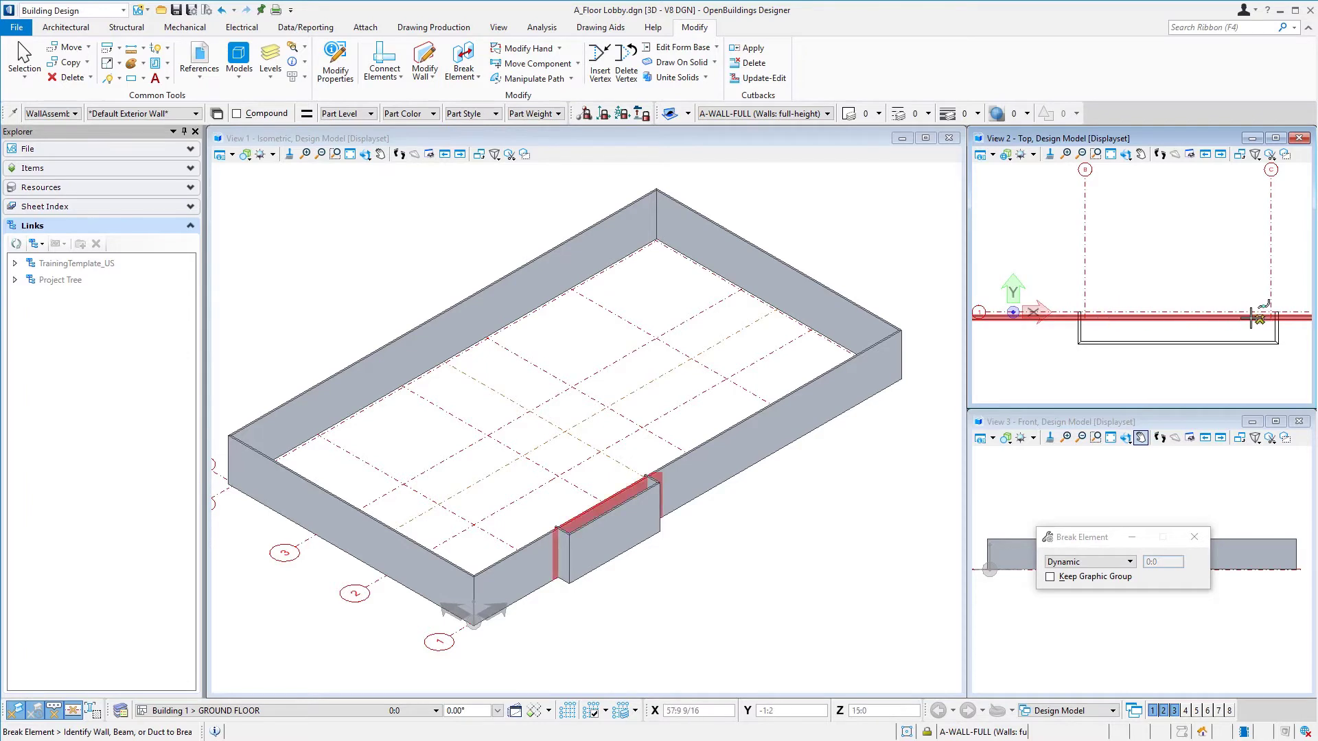
{"action": "left_click", "coordinate": [1095, 317]}
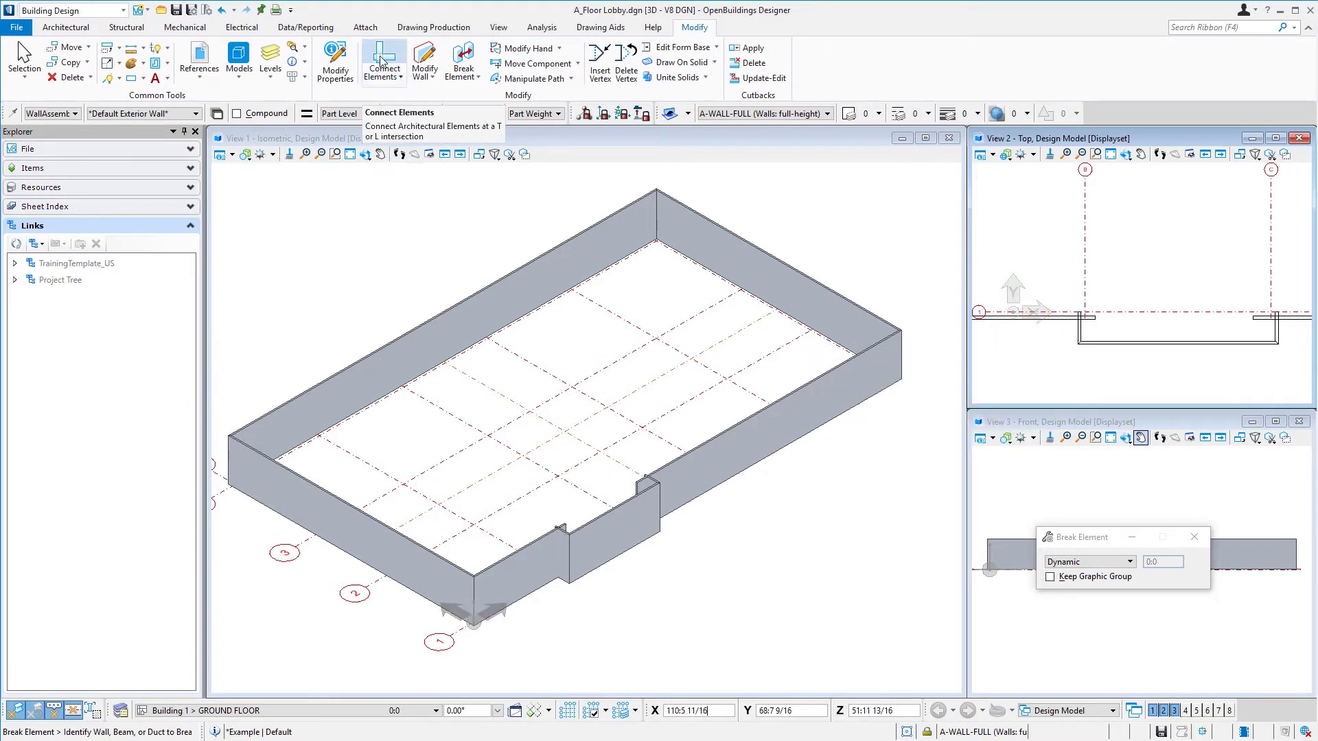
Start Connect Elements and set Connect Forms to the L (Bisector) mitered corner type.
{"action": "left_click", "coordinate": [383, 60]}
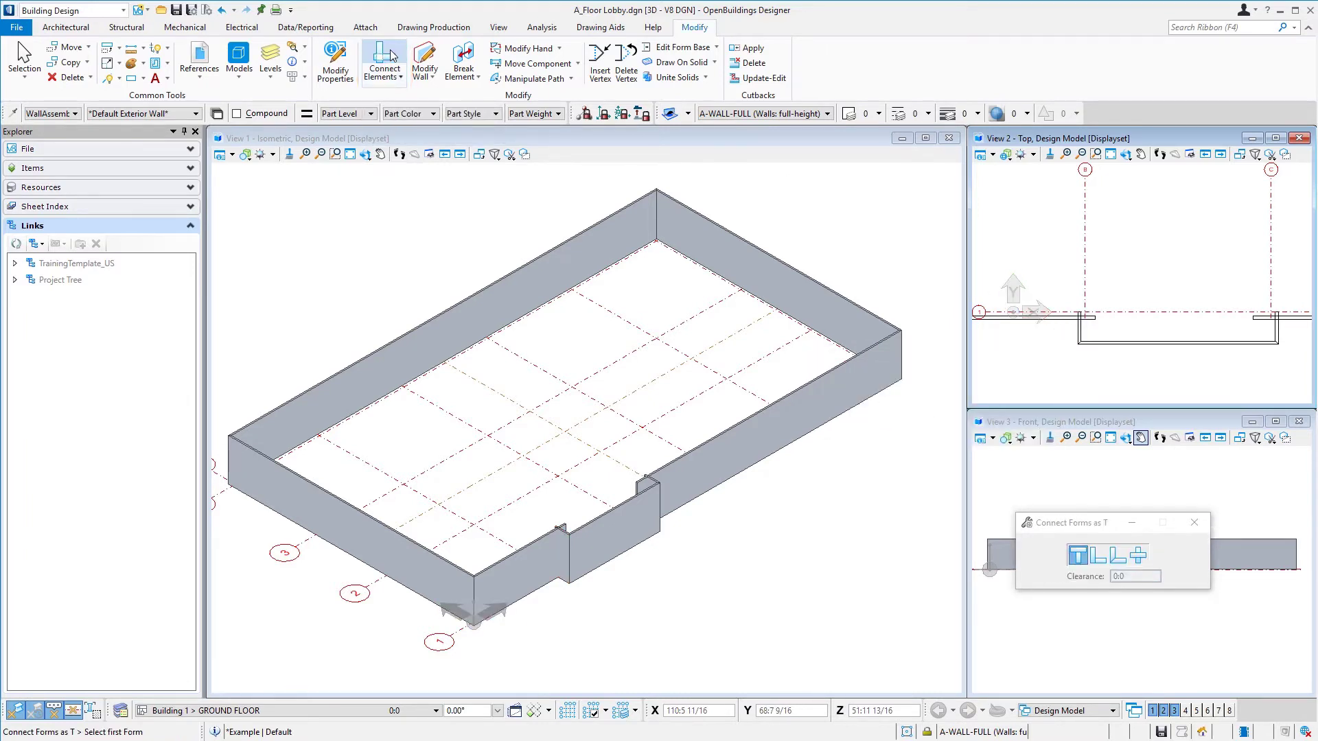
{"action": "left_click", "coordinate": [1094, 556]}
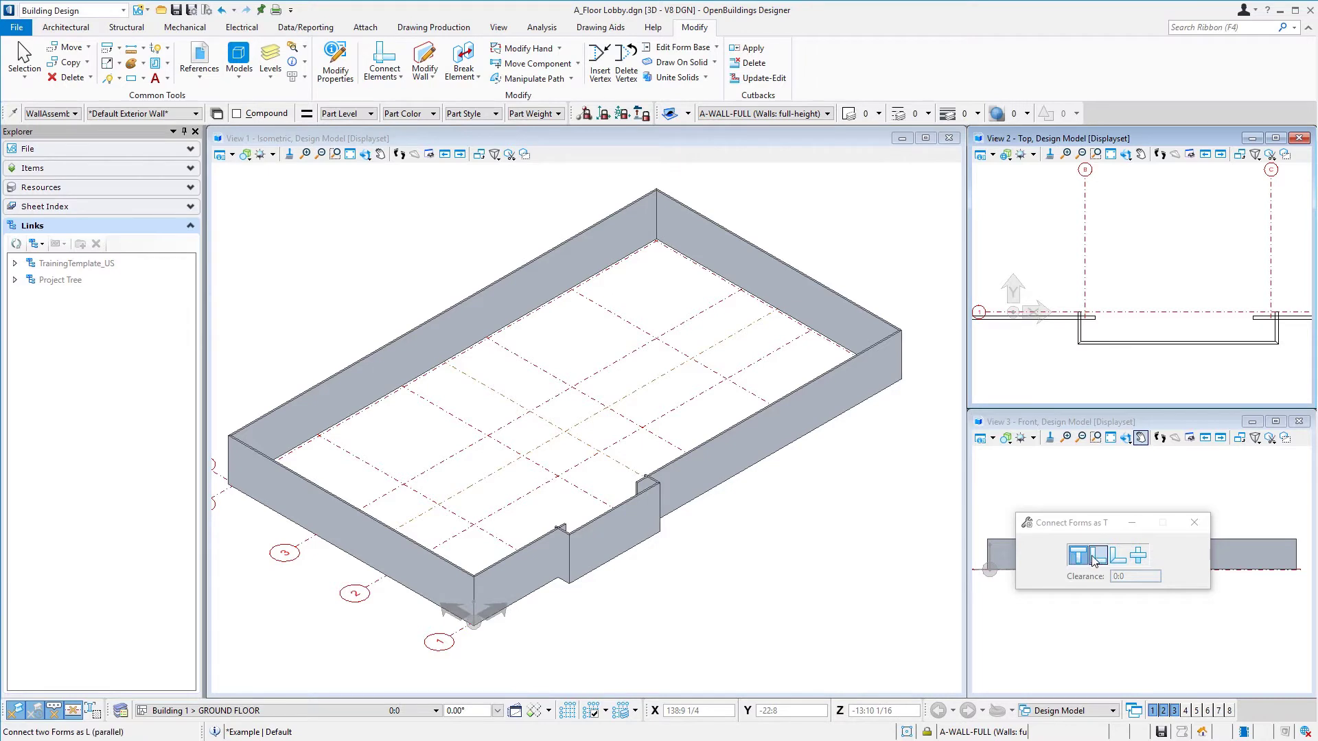
{"action": "mouse_move", "coordinate": [1124, 555]}
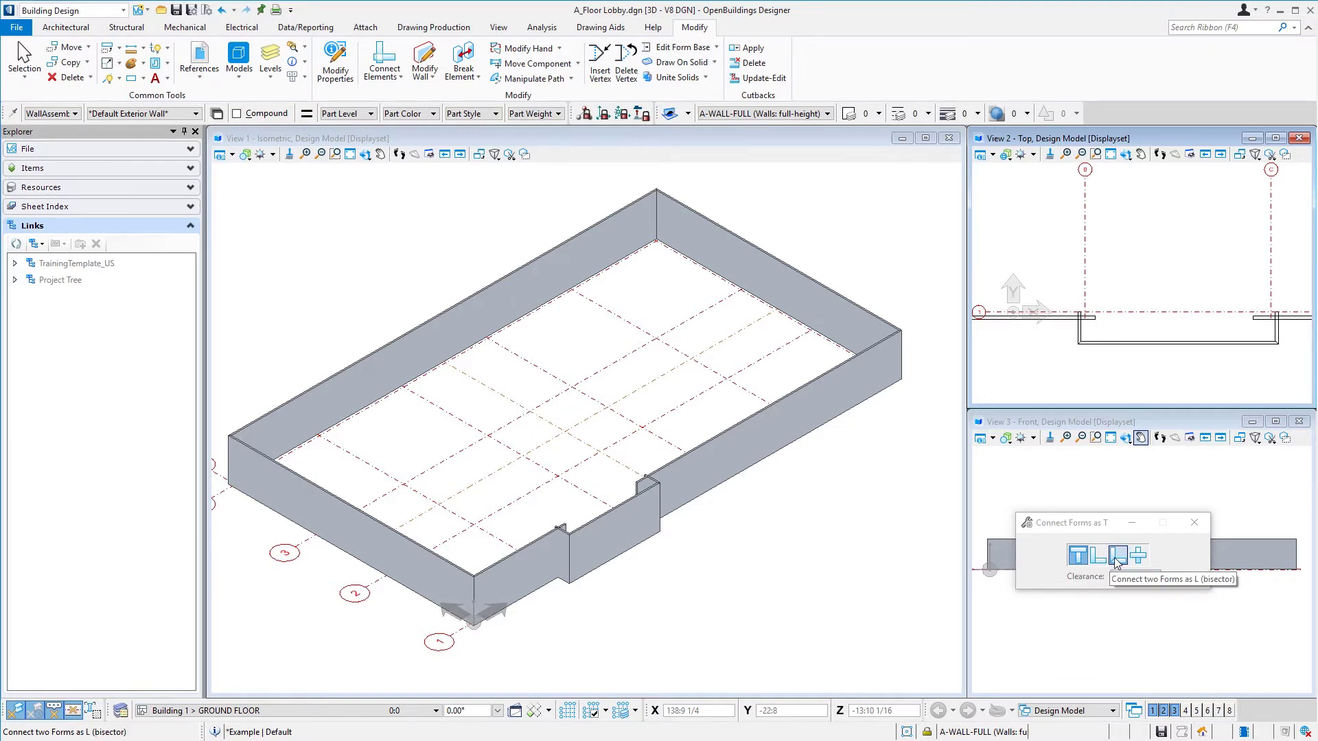
{"action": "left_click", "coordinate": [1117, 556]}
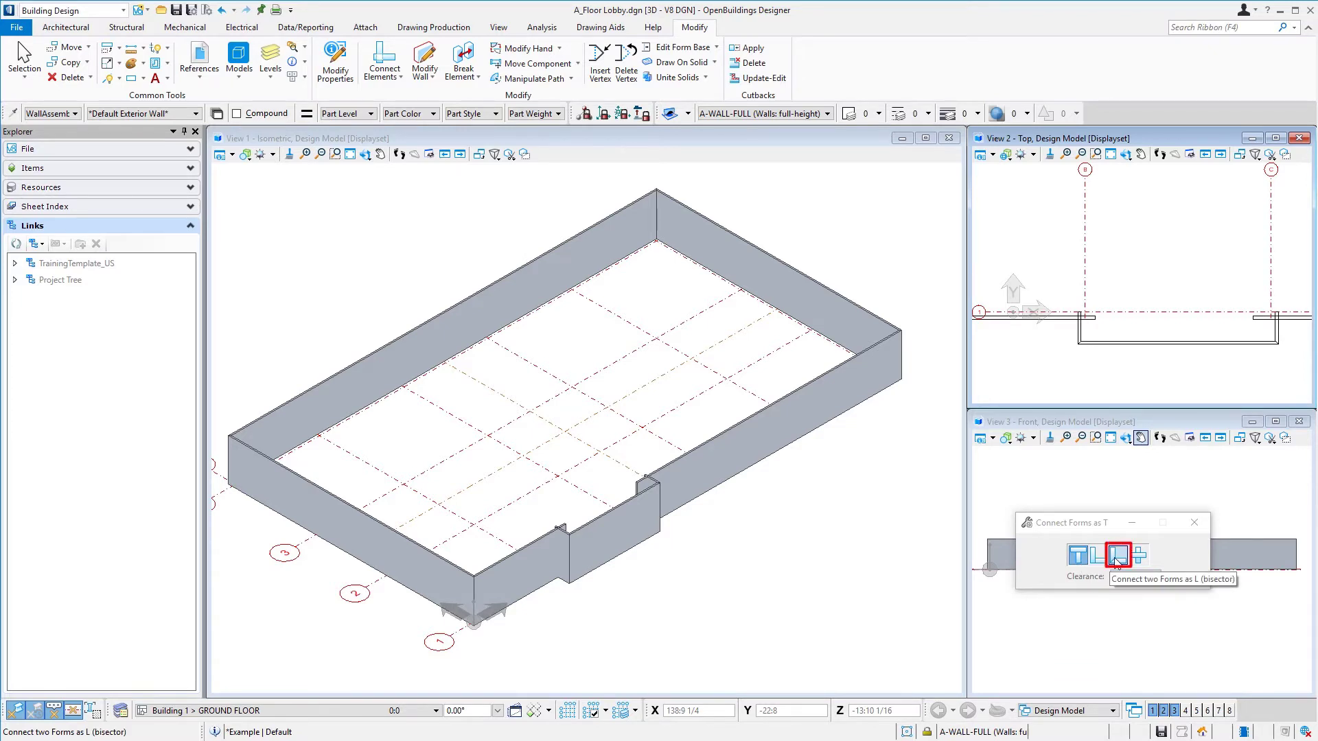
{"action": "left_click", "coordinate": [1117, 556]}
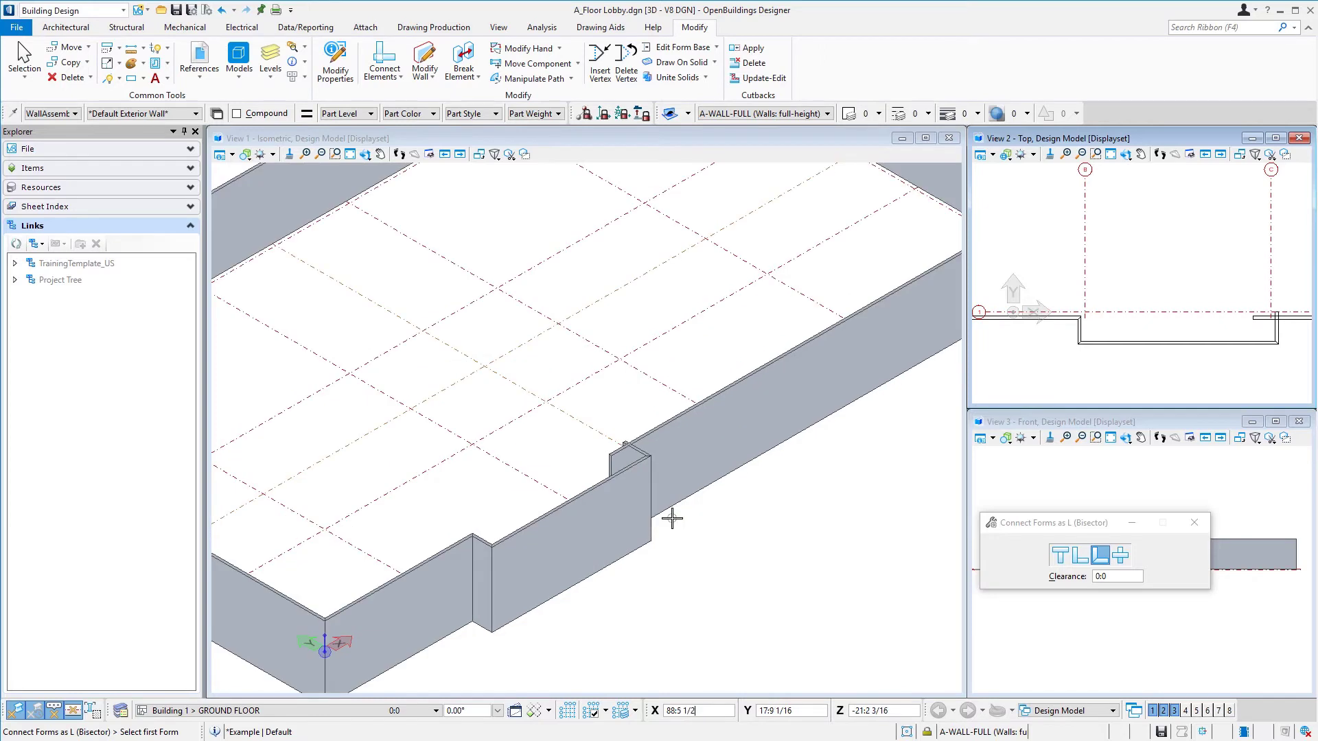
Pick the first wall piece at the jog corner for the bisector L join.
{"action": "left_click", "coordinate": [617, 404]}
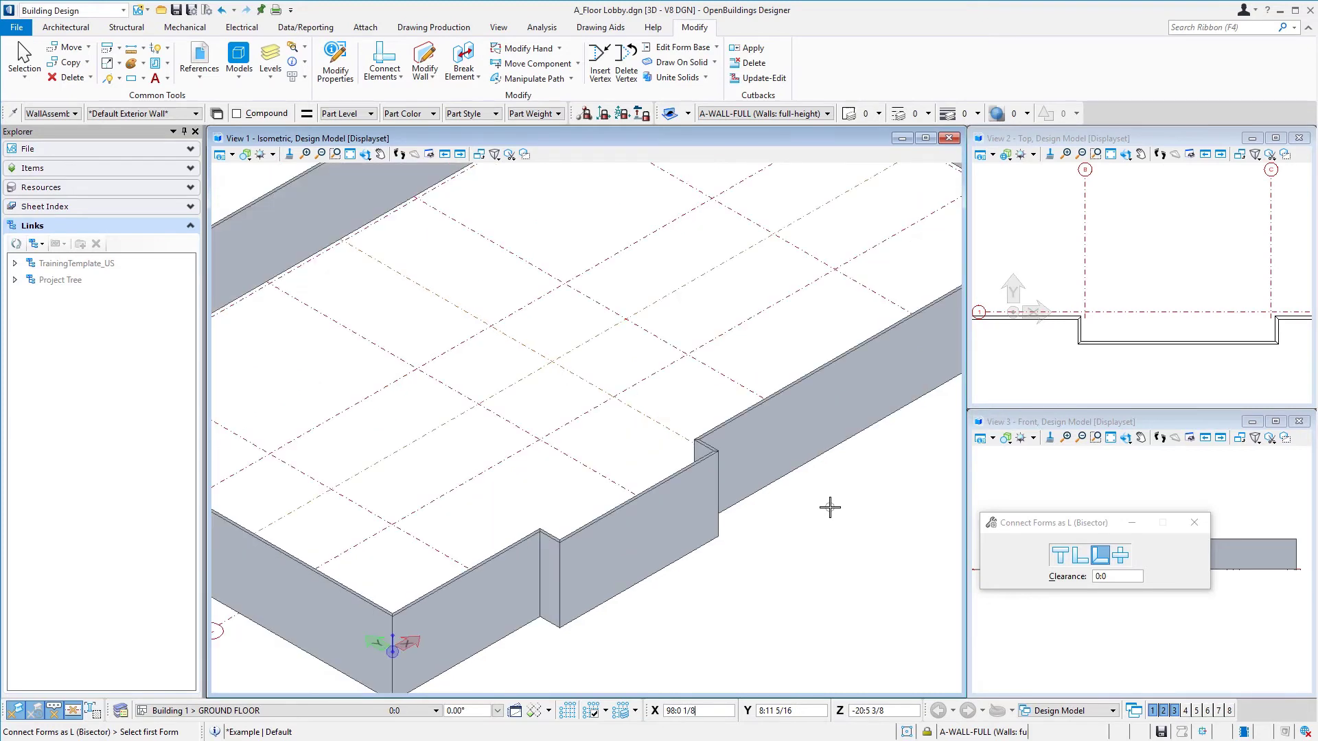
{"action": "mouse_move", "coordinate": [742, 554]}
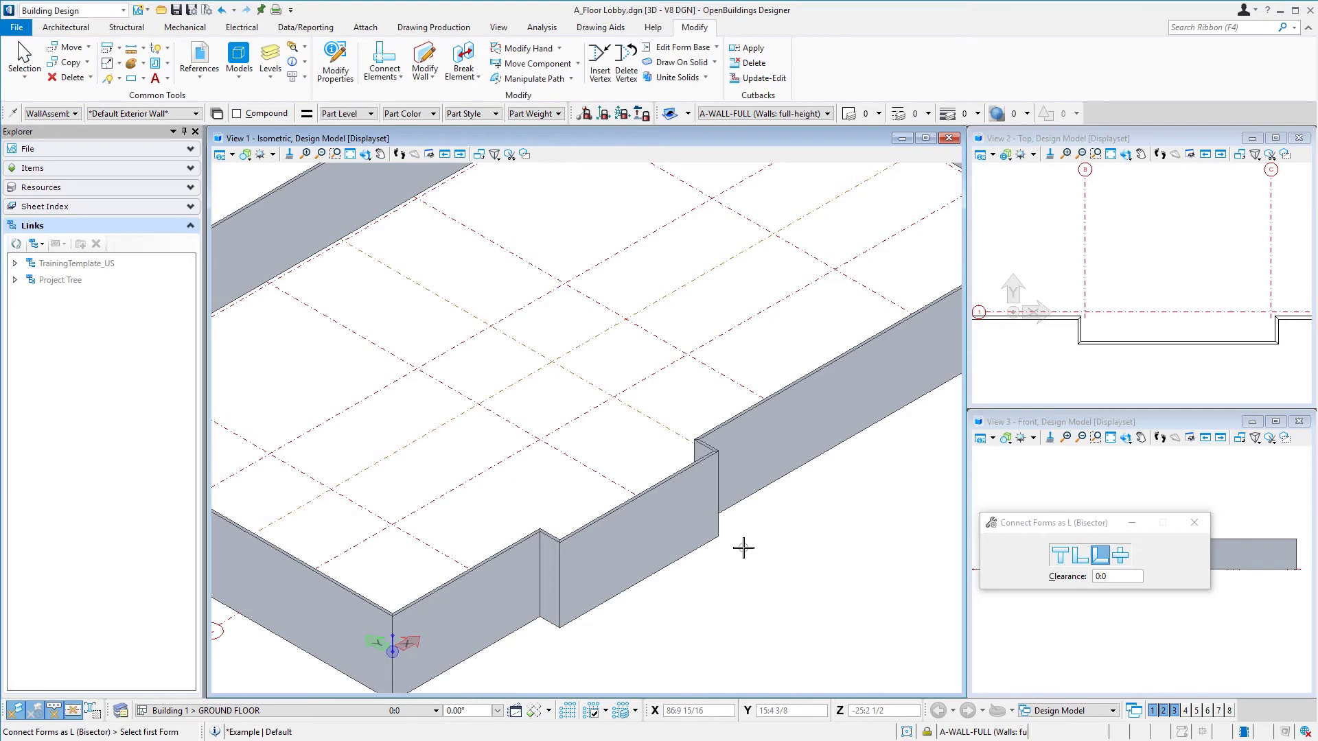
{"action": "mouse_move", "coordinate": [747, 552]}
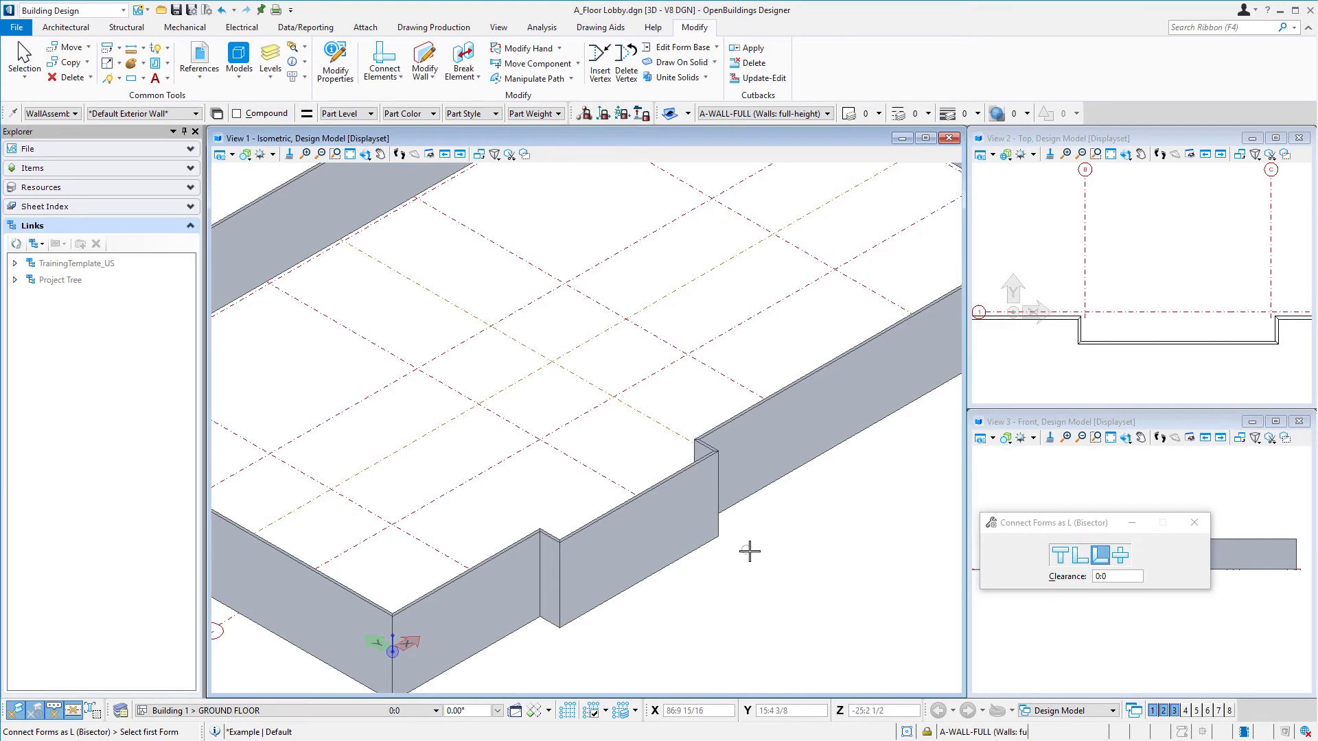